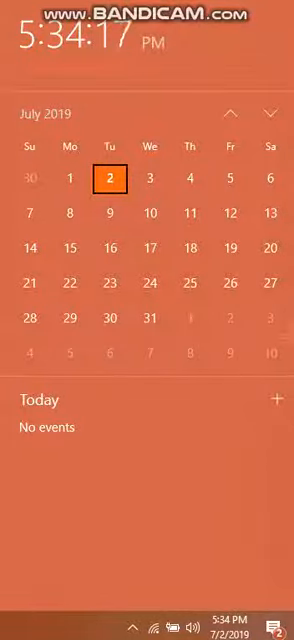
Dismiss the July 2019 calendar flyout and return to the desktop
left_click(188, 180)
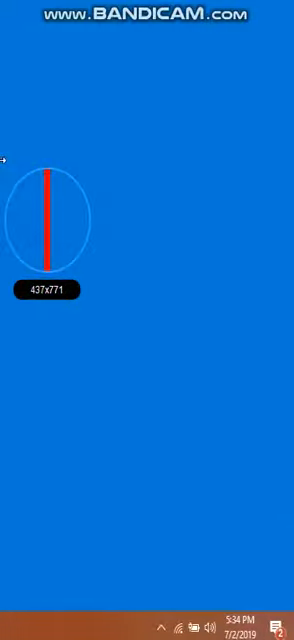
Reopen the taskbar calendar flyout on July 2019 showing no events today
left_click(236, 624)
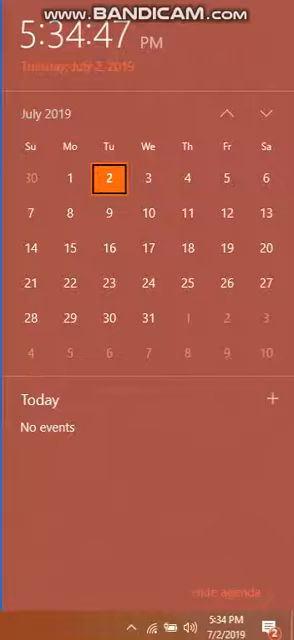